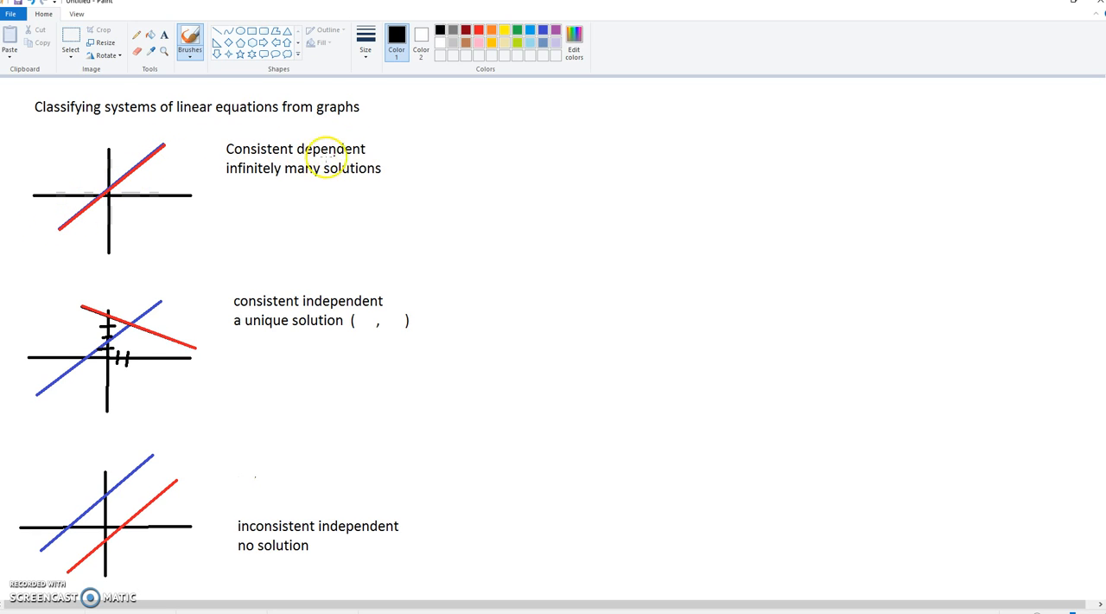
mouse_move(245, 185)
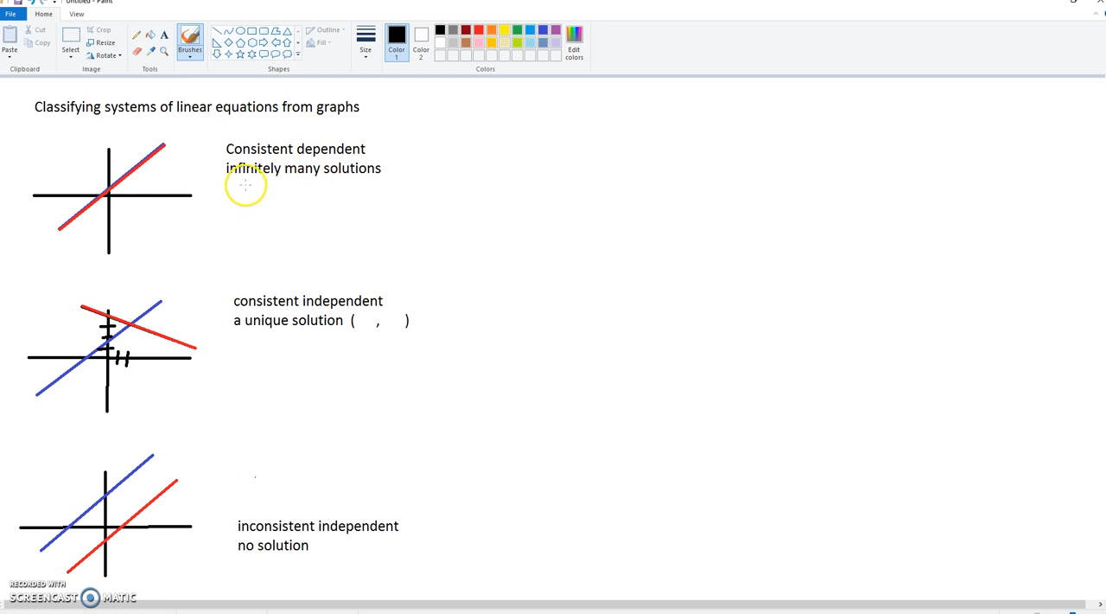
mouse_move(245, 155)
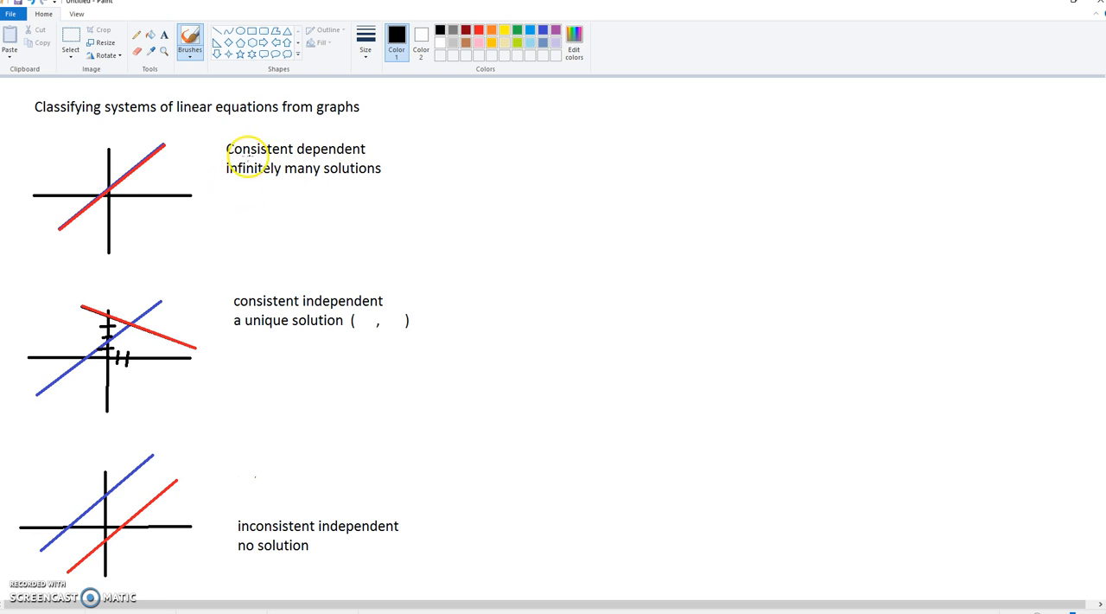
mouse_move(245, 176)
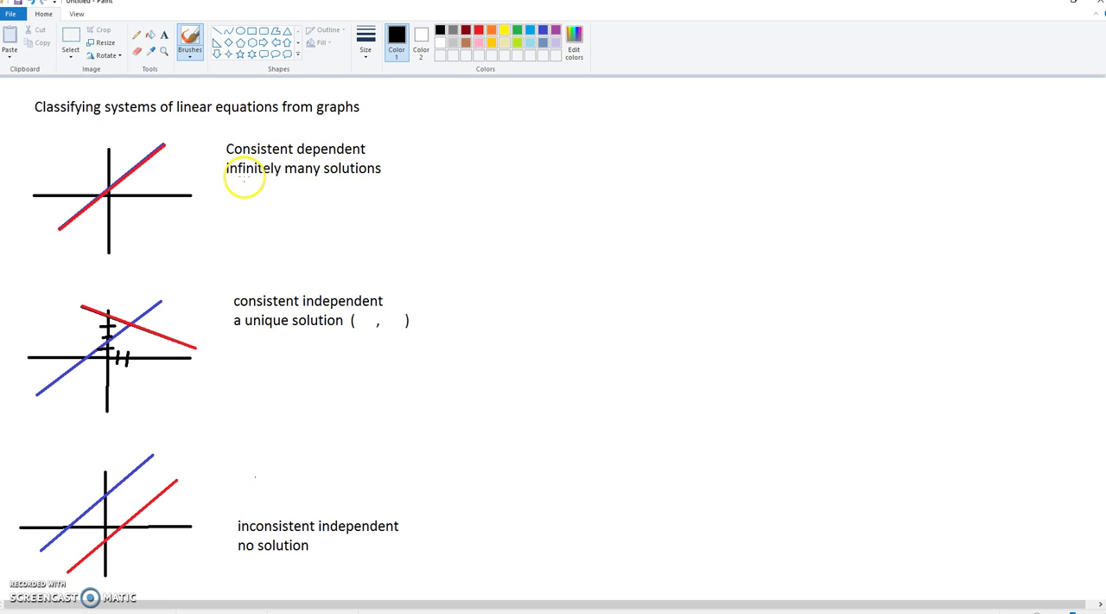
mouse_move(287, 173)
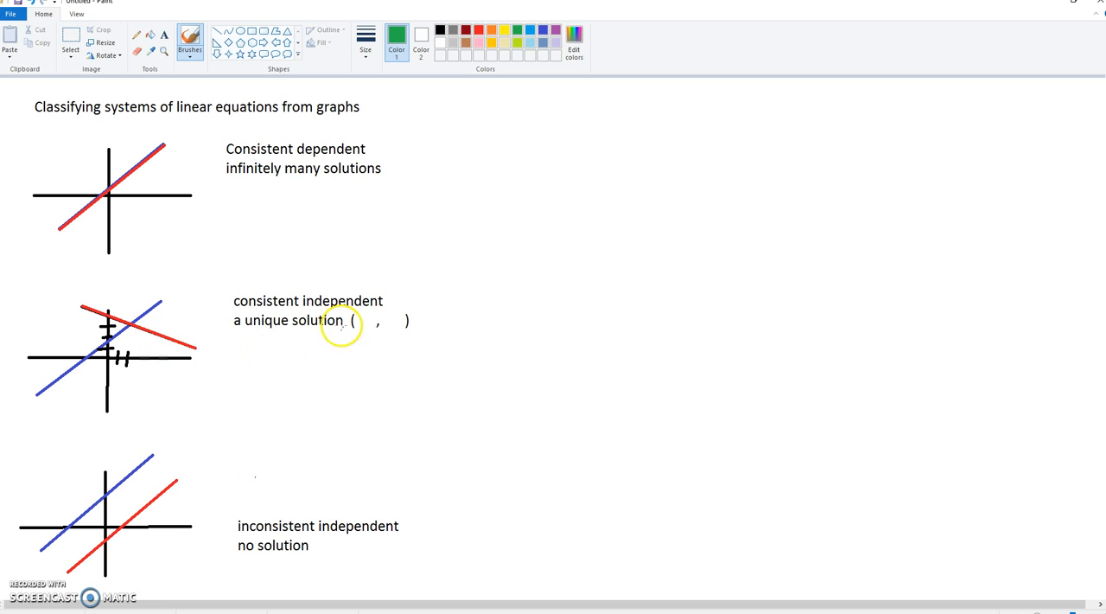
mouse_move(360, 346)
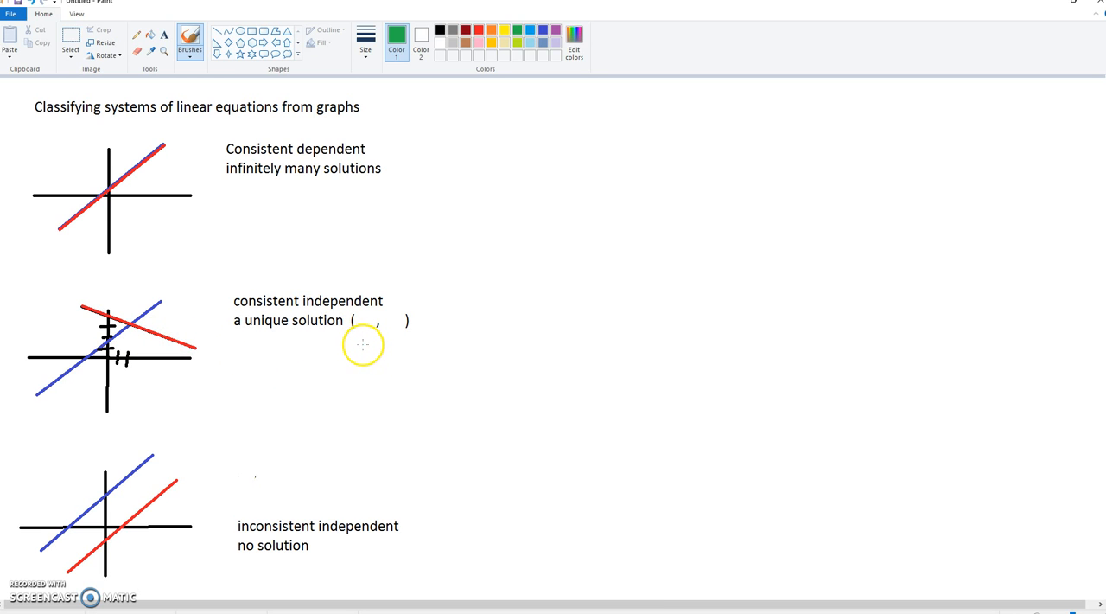
mouse_move(121, 325)
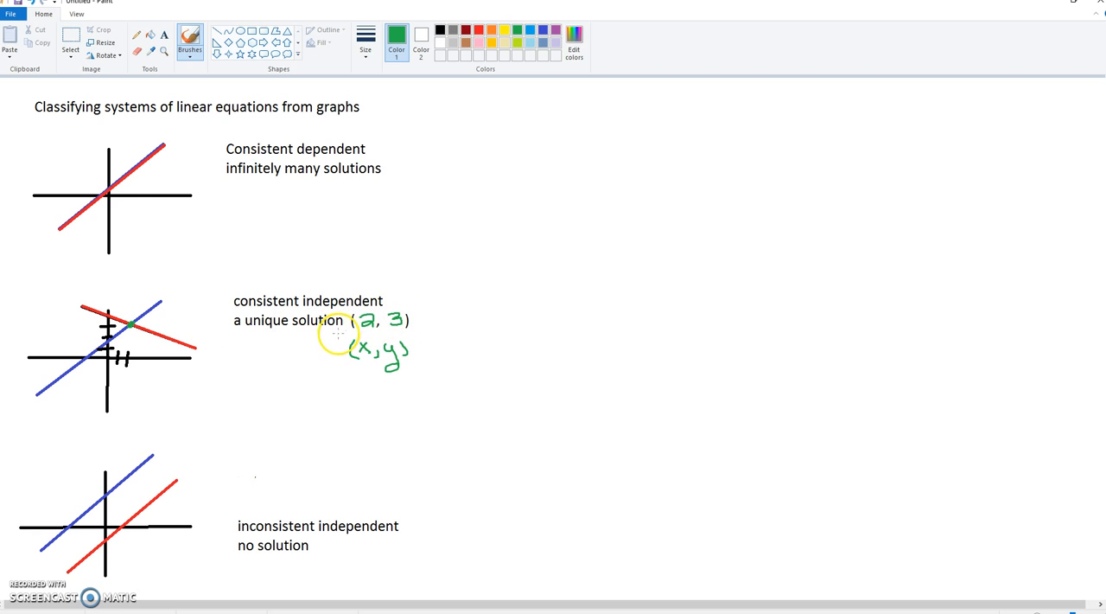
mouse_move(199, 356)
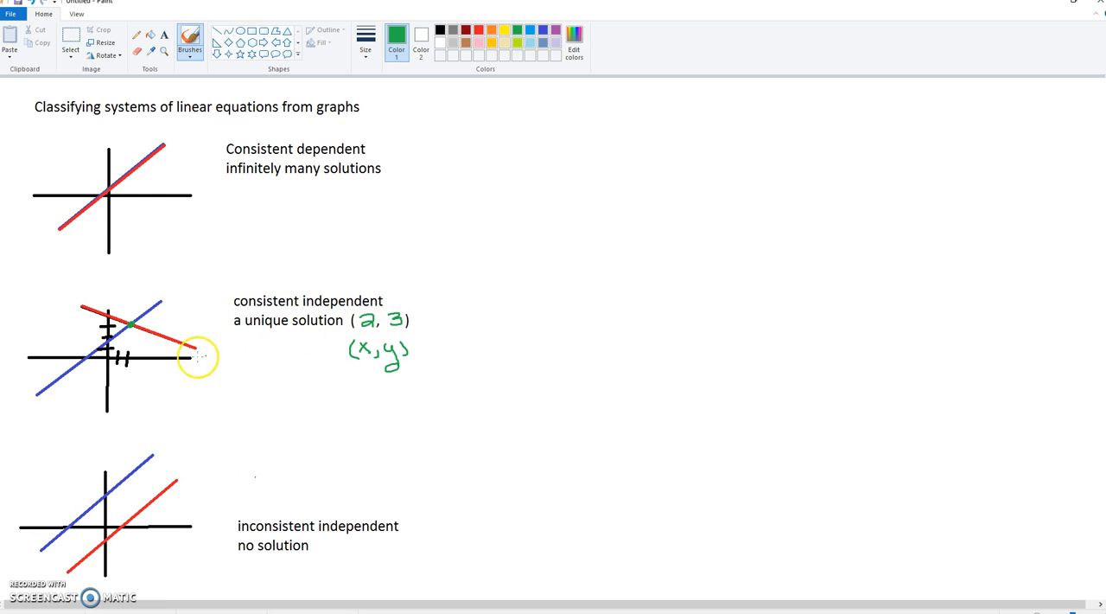
mouse_move(182, 477)
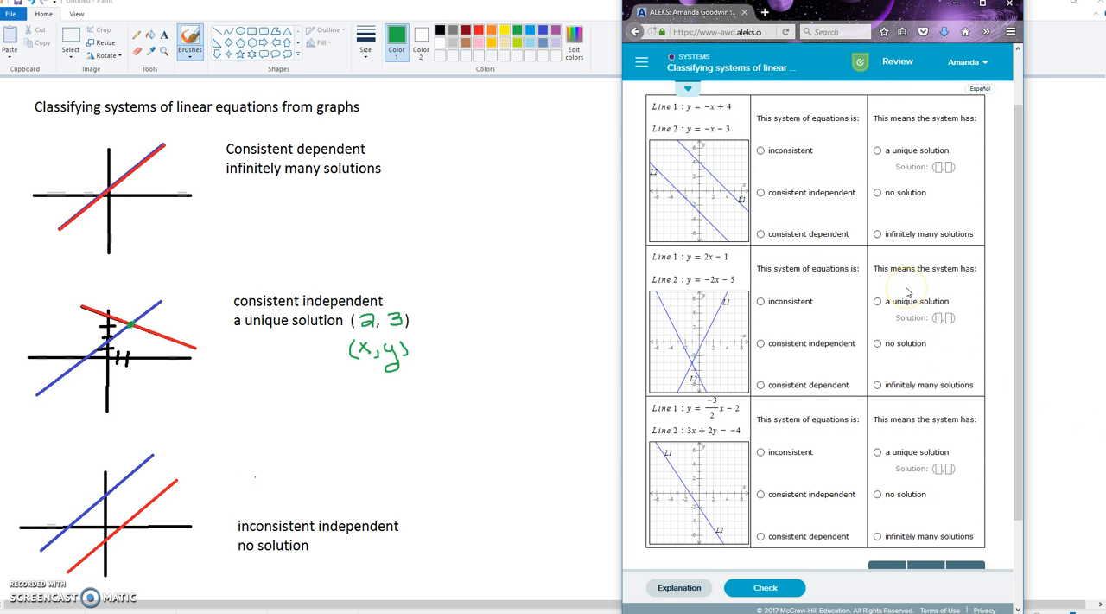
mouse_move(931, 287)
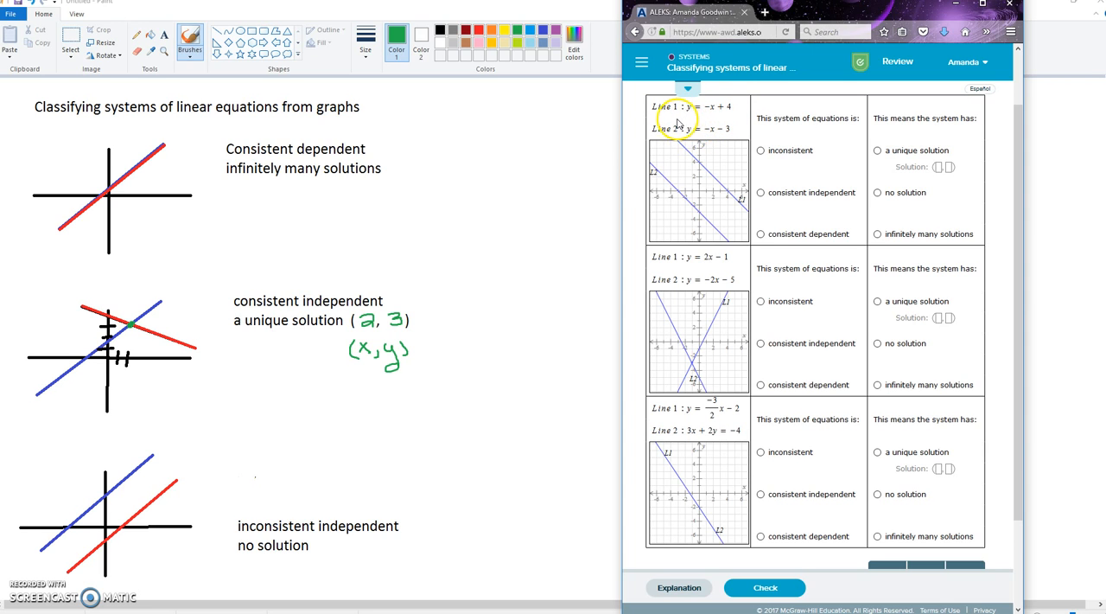
mouse_move(717, 119)
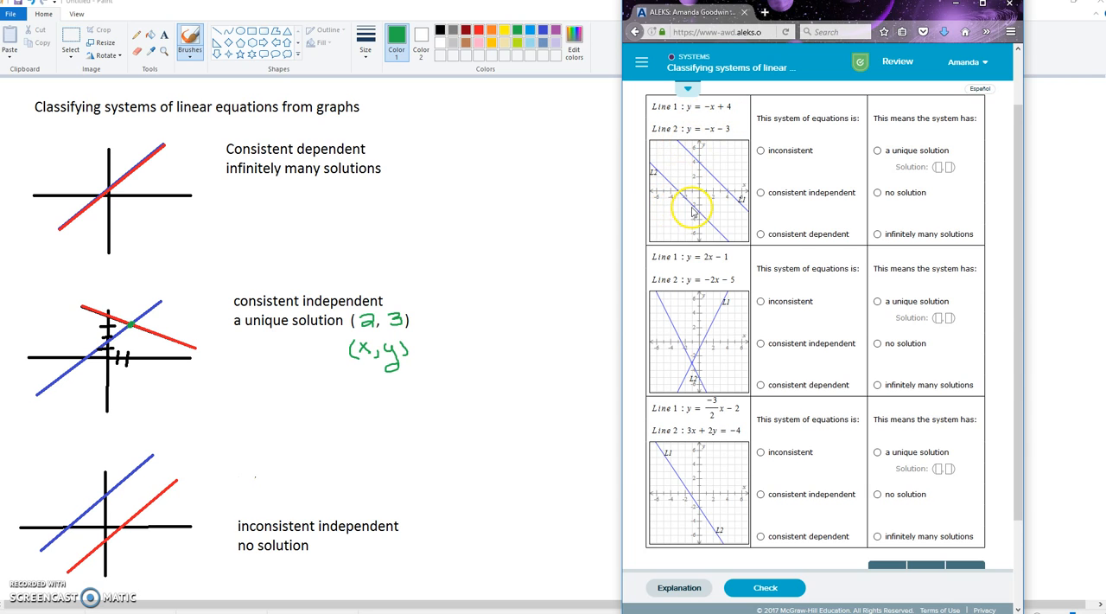
mouse_move(719, 204)
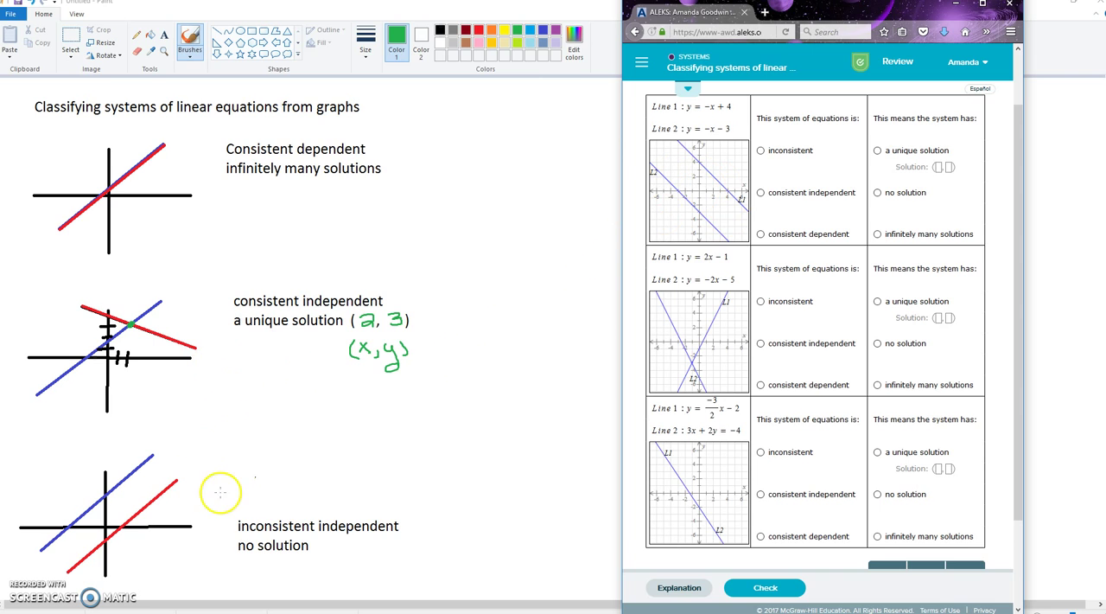
mouse_move(145, 493)
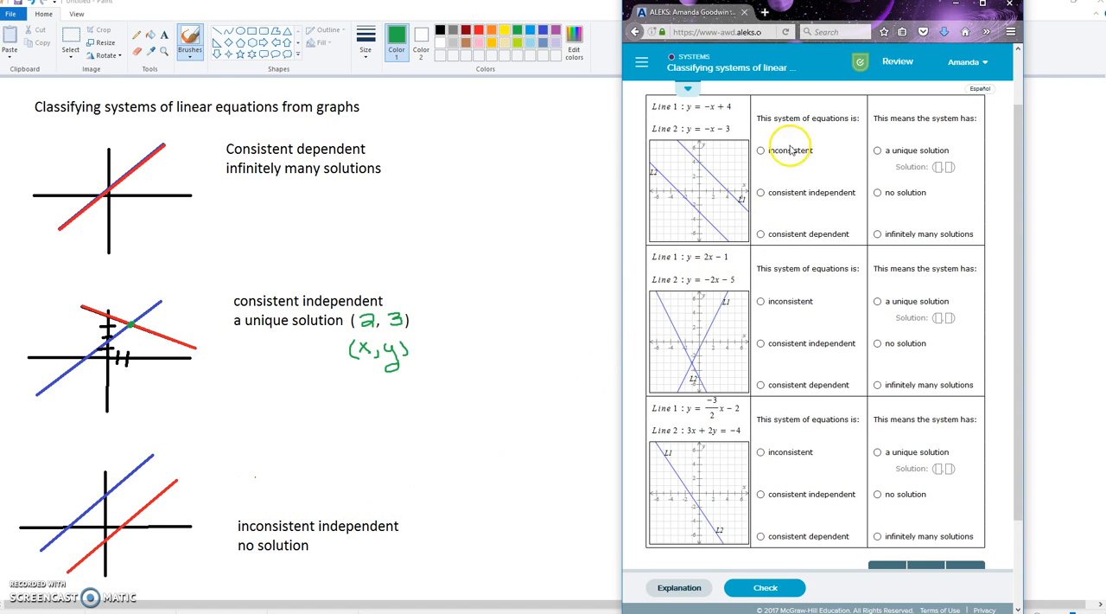
mouse_move(764, 152)
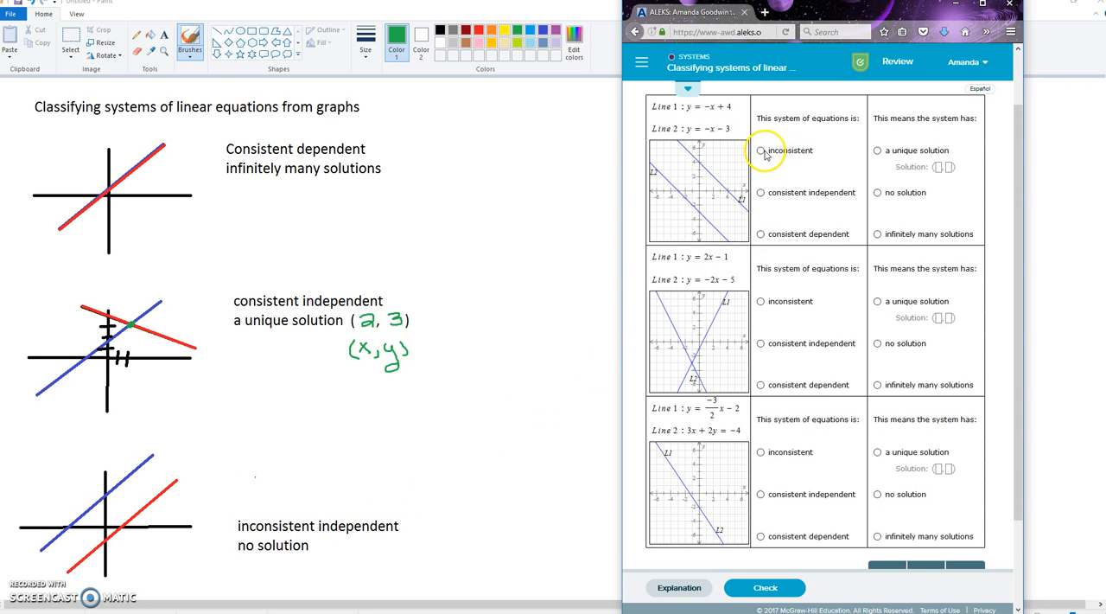
- Mark the first system (parallel lines) as inconsistent with no solution
left_click(761, 148)
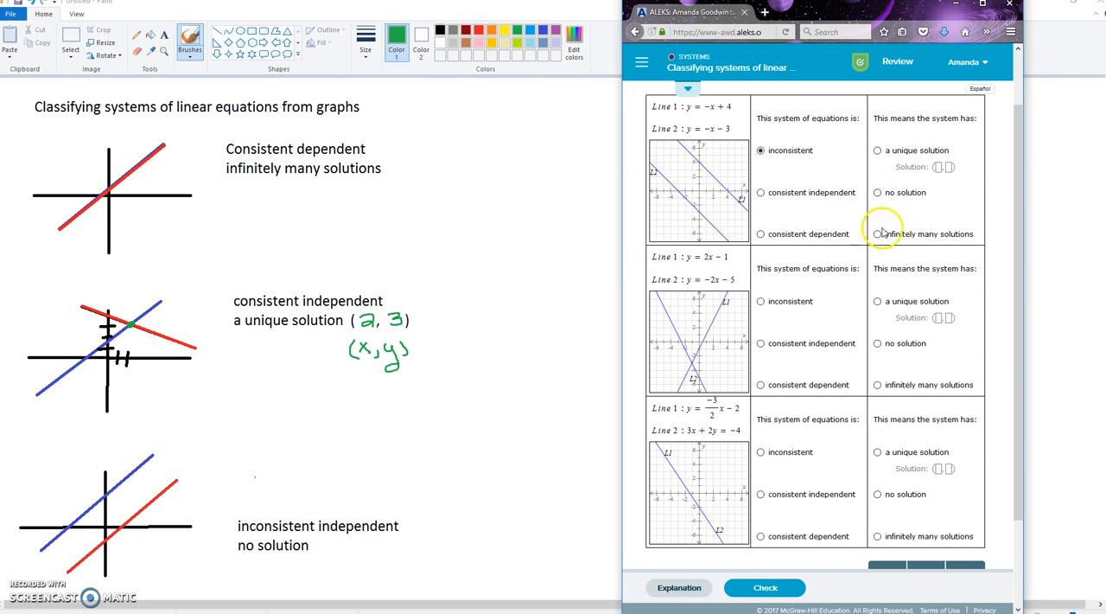
left_click(878, 192)
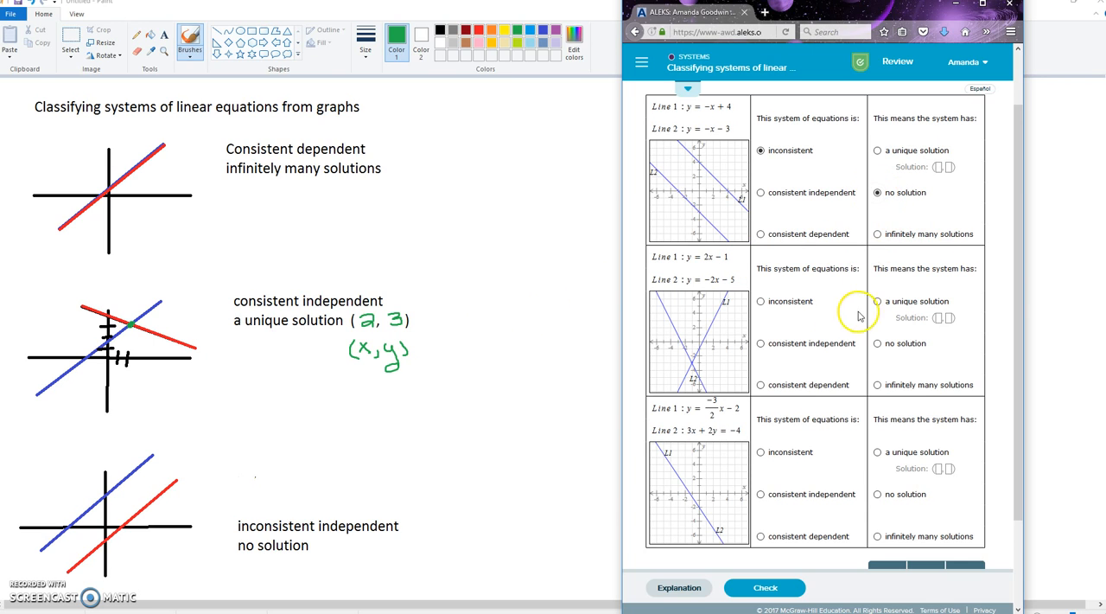
mouse_move(699, 339)
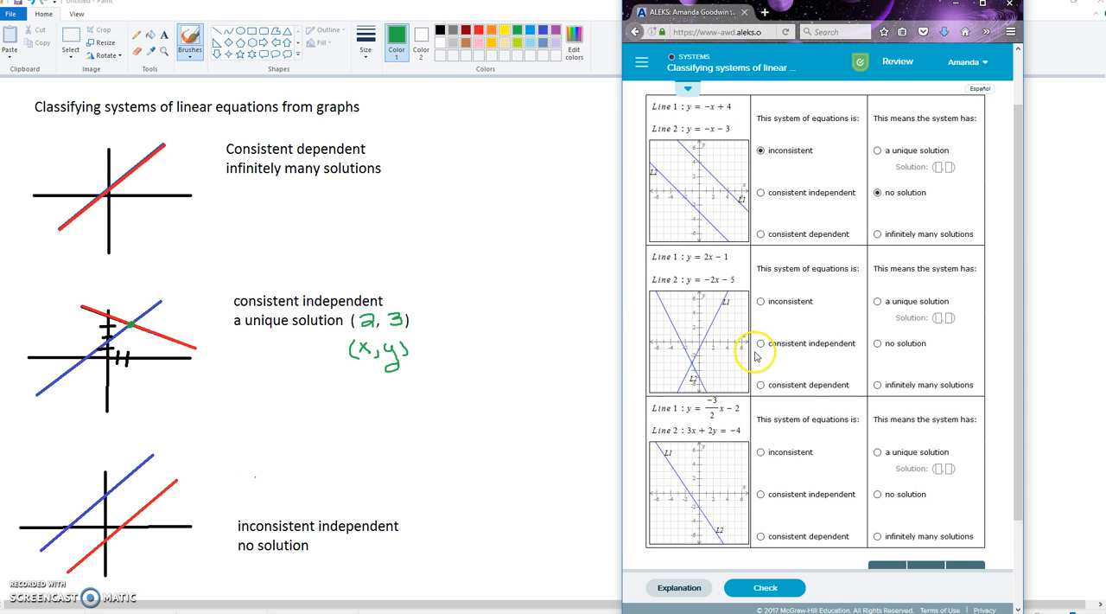
mouse_move(761, 349)
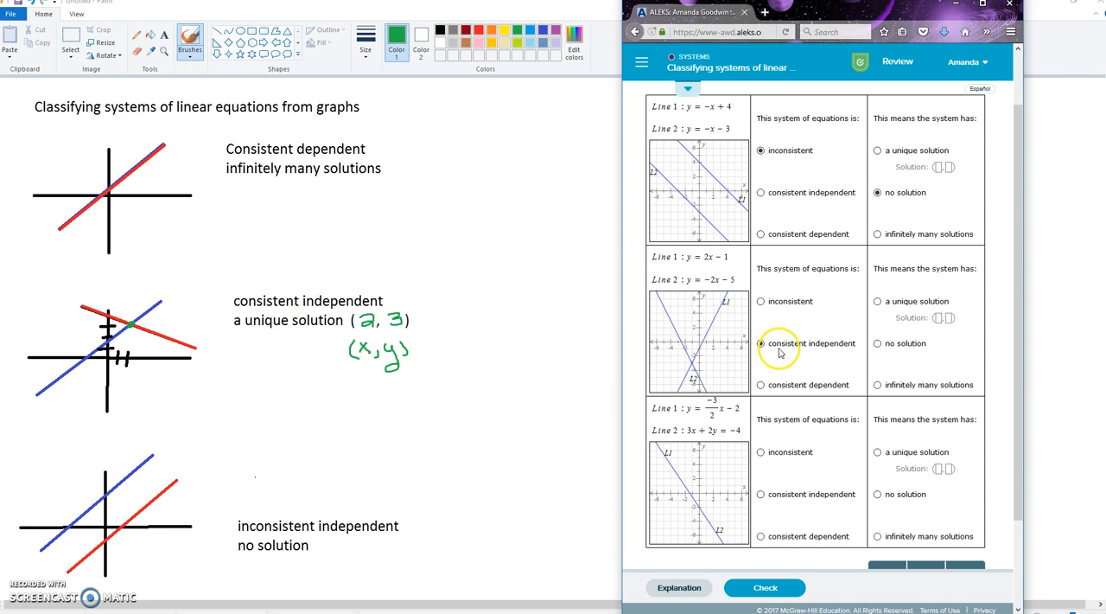
mouse_move(831, 353)
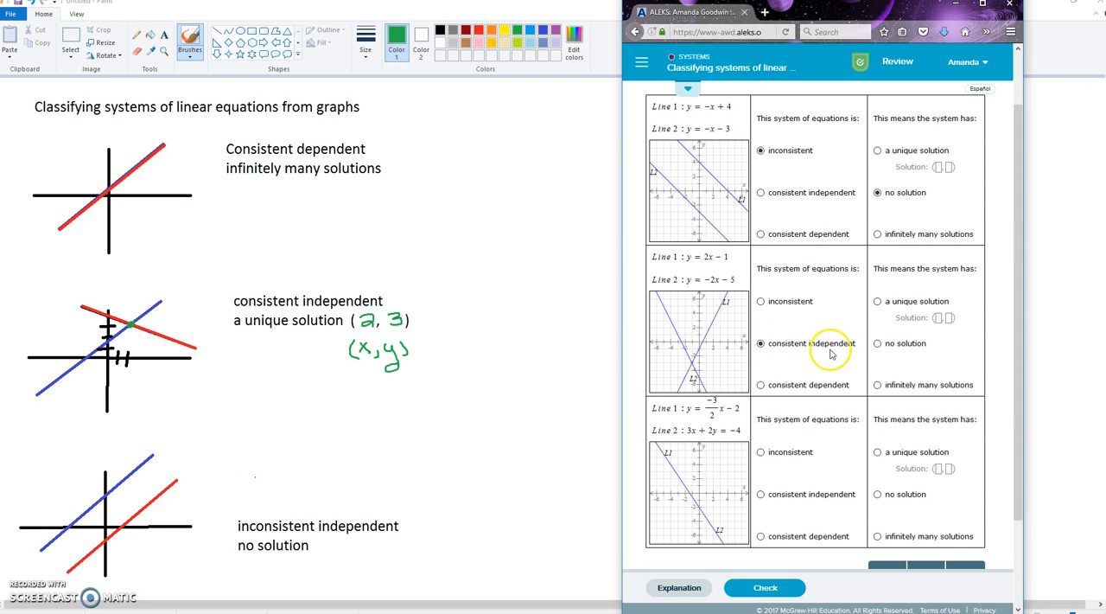
mouse_move(711, 353)
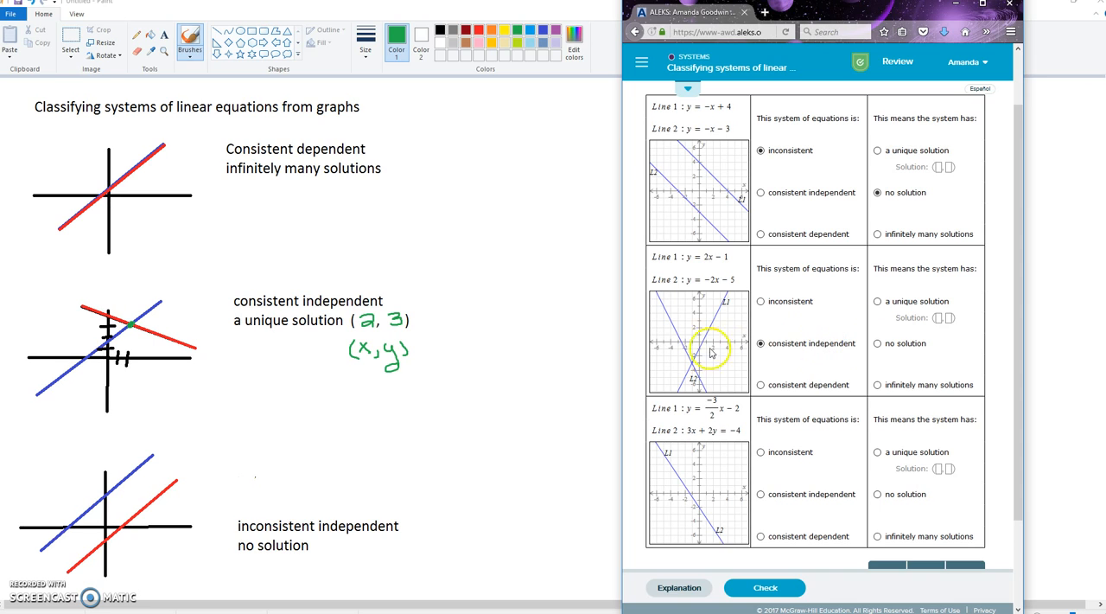
mouse_move(695, 367)
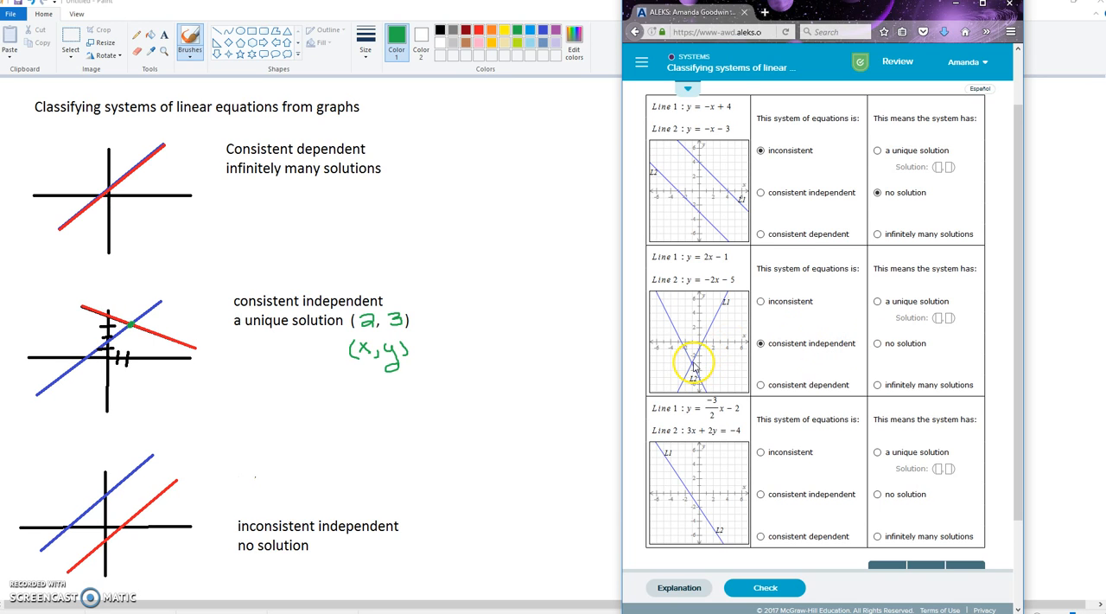
mouse_move(884, 305)
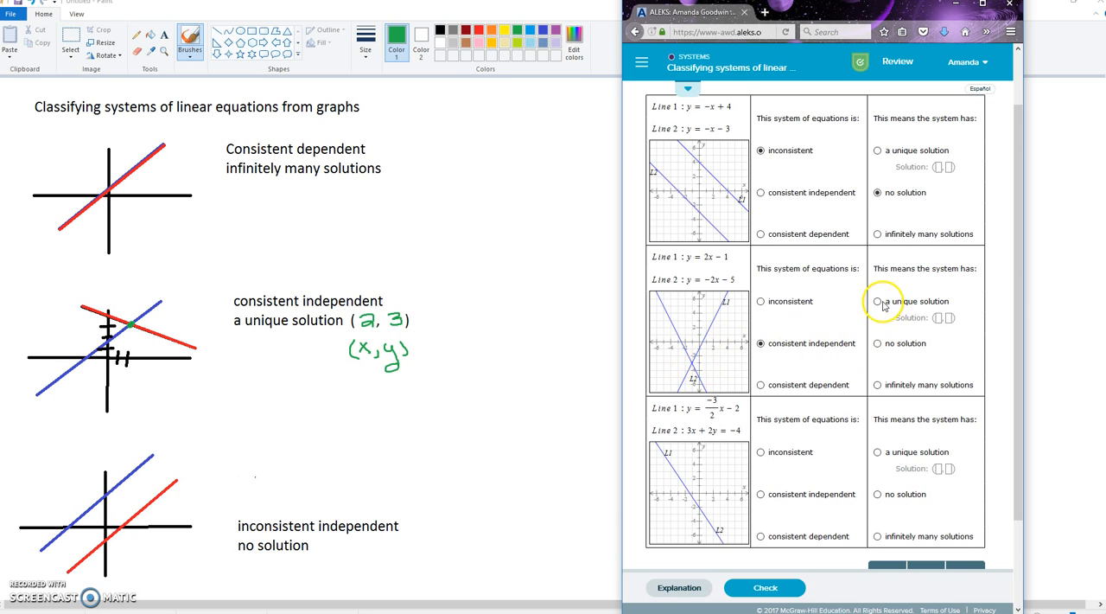
- Select 'a unique solution' for the second system, y = 2x − 3 and y = −2x − 5
left_click(878, 301)
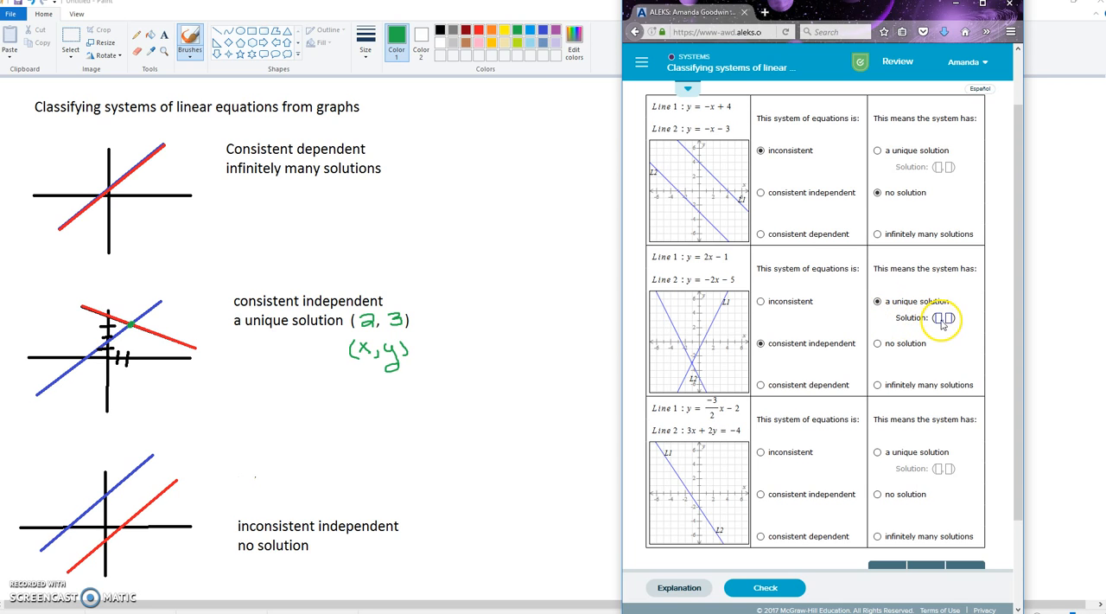
mouse_move(861, 337)
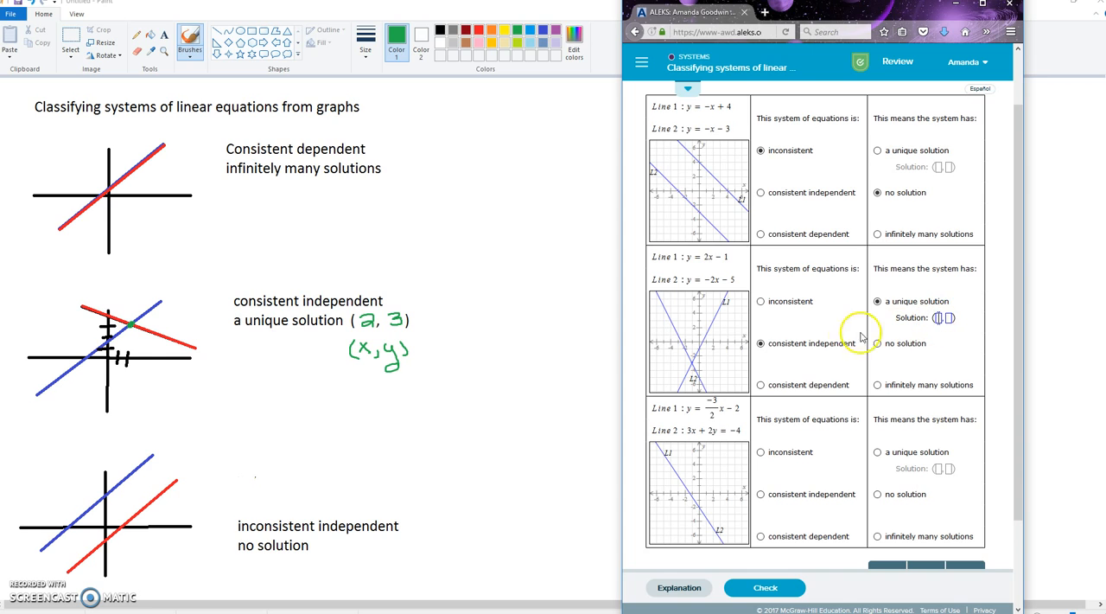
mouse_move(692, 346)
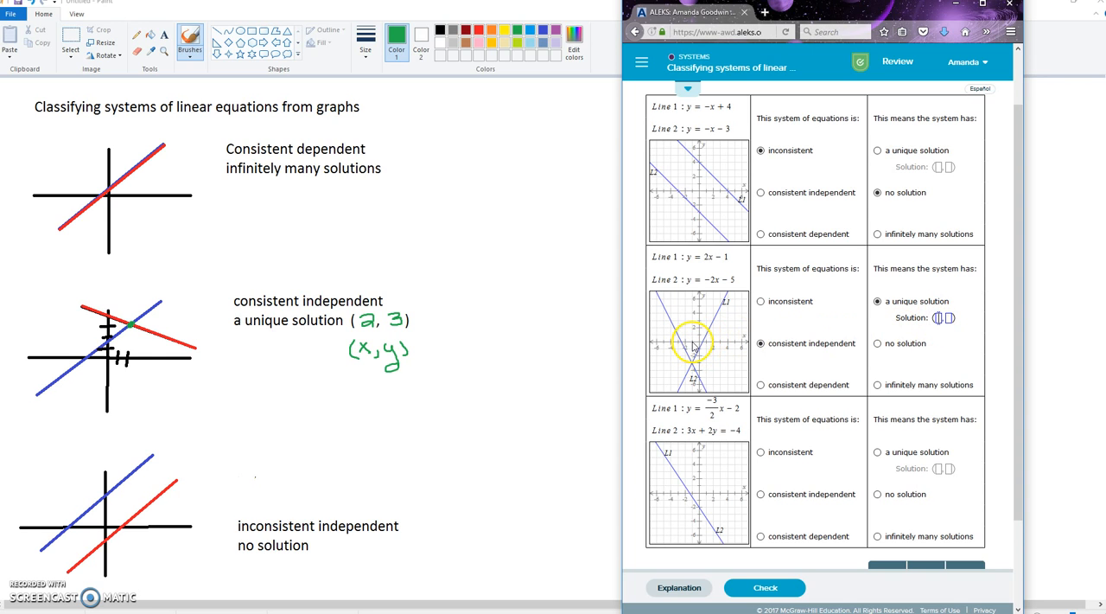
mouse_move(950, 300)
type("-1")
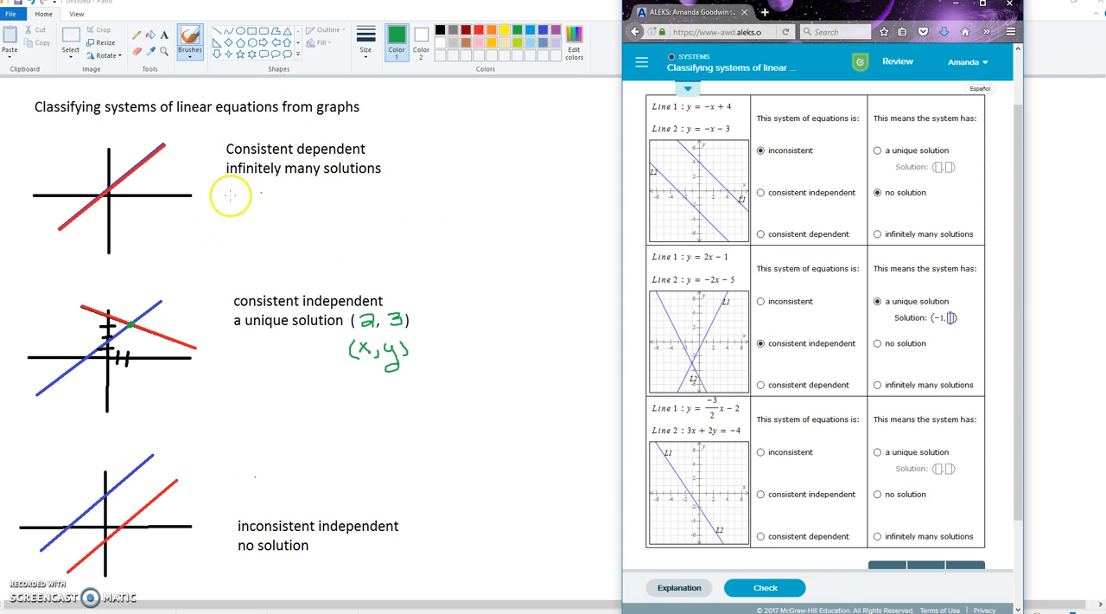
mouse_move(702, 363)
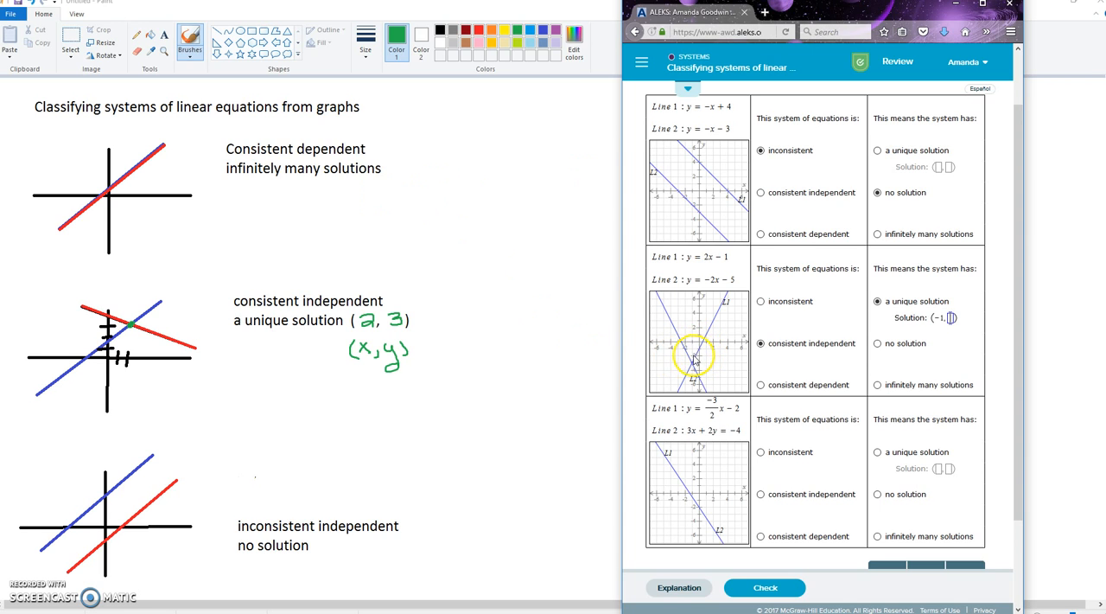
mouse_move(1003, 333)
type(" -3)")
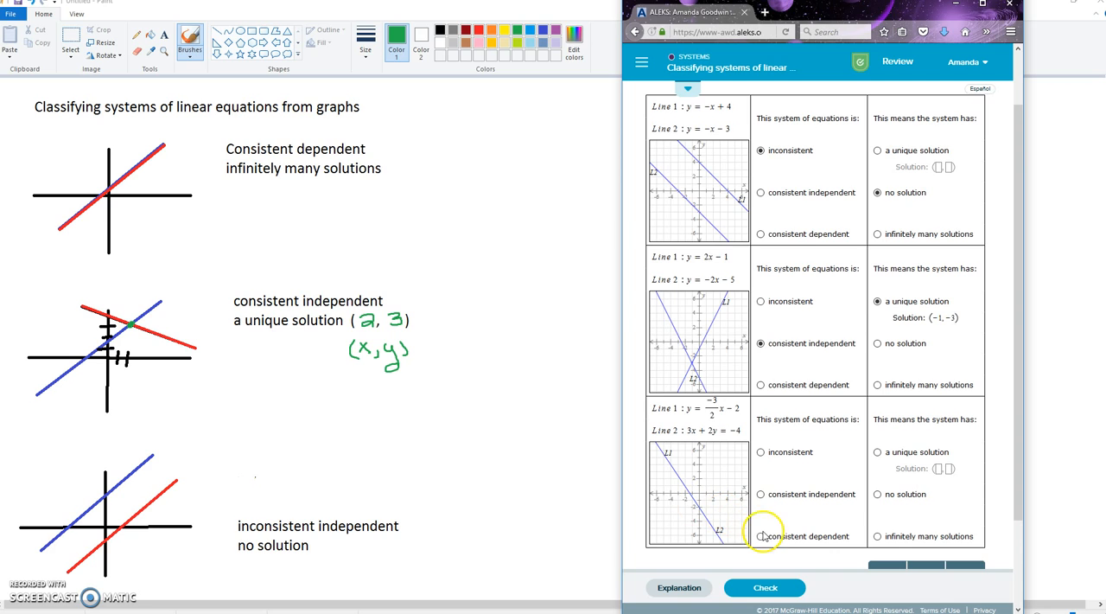
- Mark the third system as consistent dependent with infinitely many solutions
left_click(761, 536)
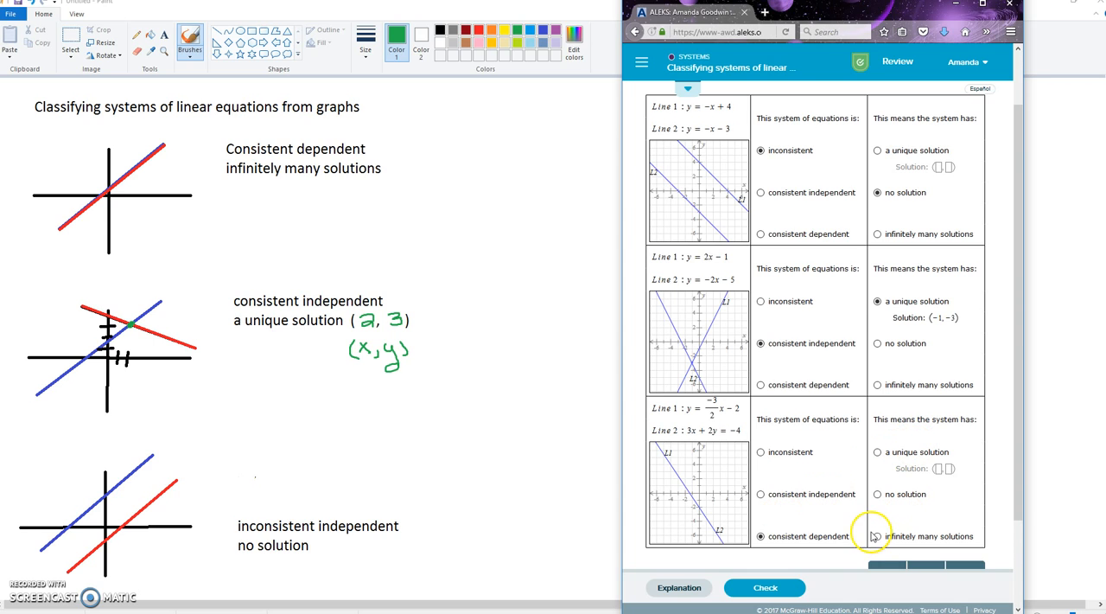
left_click(878, 536)
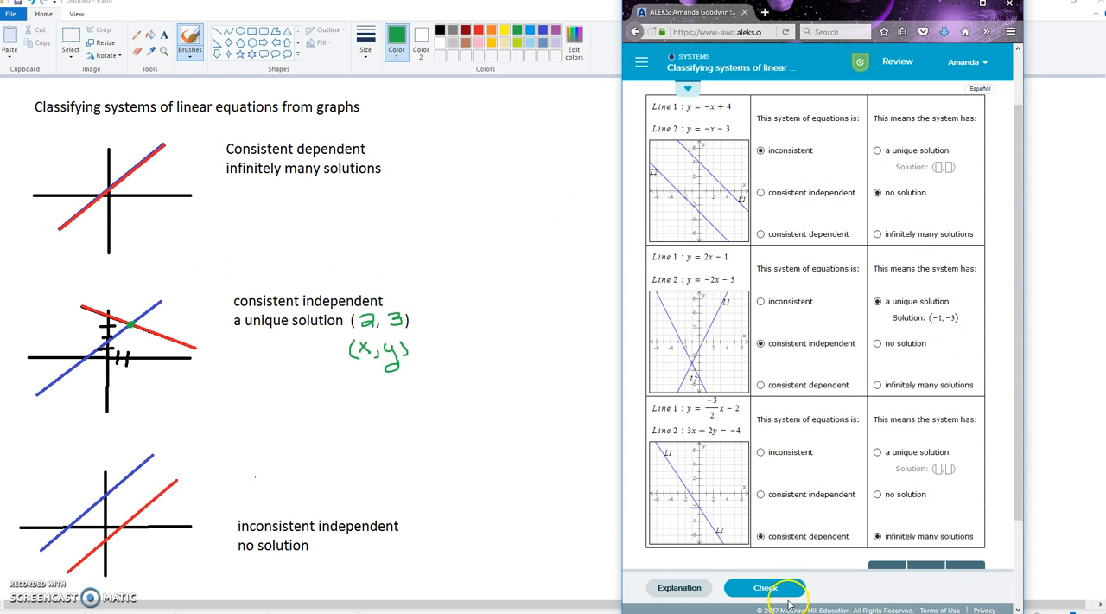
- Check the completed answer in ALEKS and confirm it is accepted as correct
left_click(764, 587)
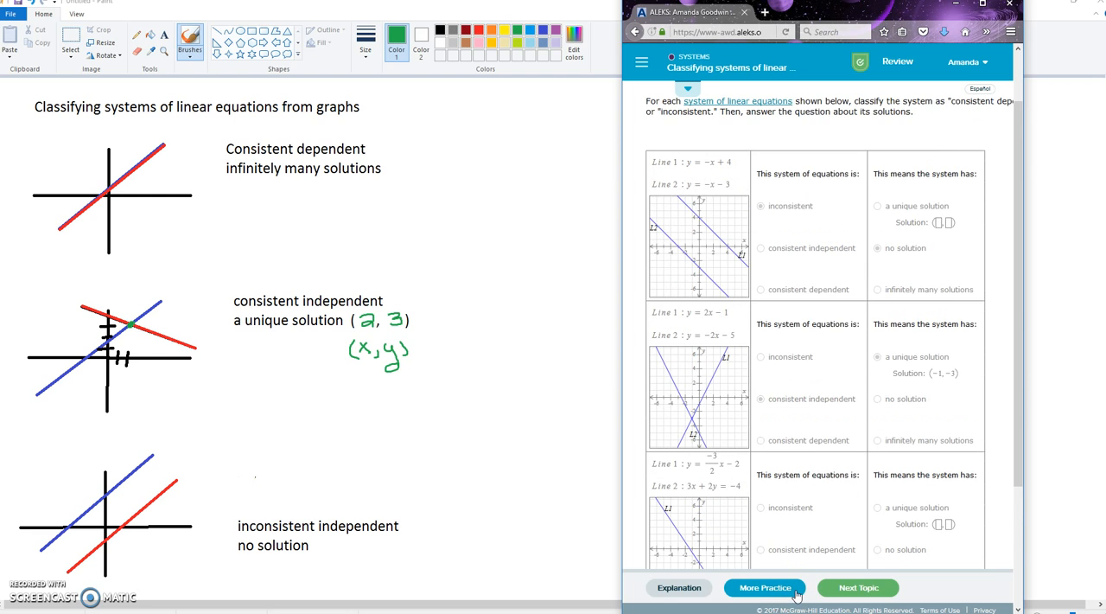
scroll("down", 3)
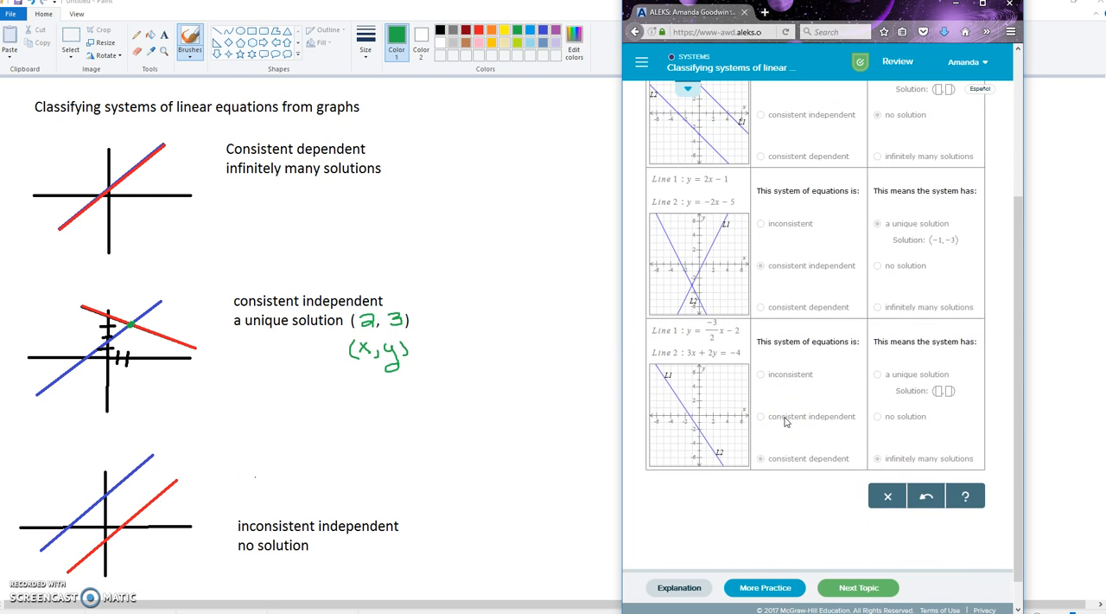